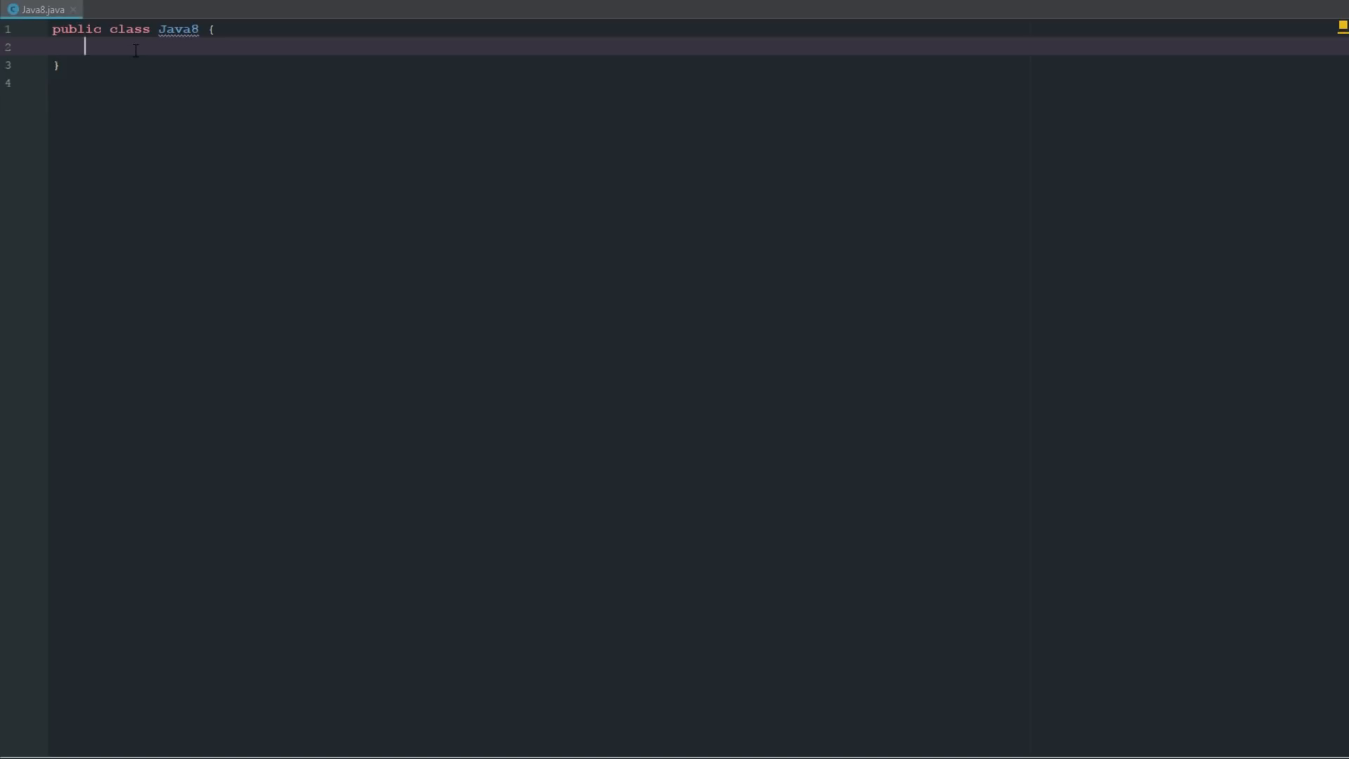
{"action": "mouse_move", "coordinate": [146, 51]}
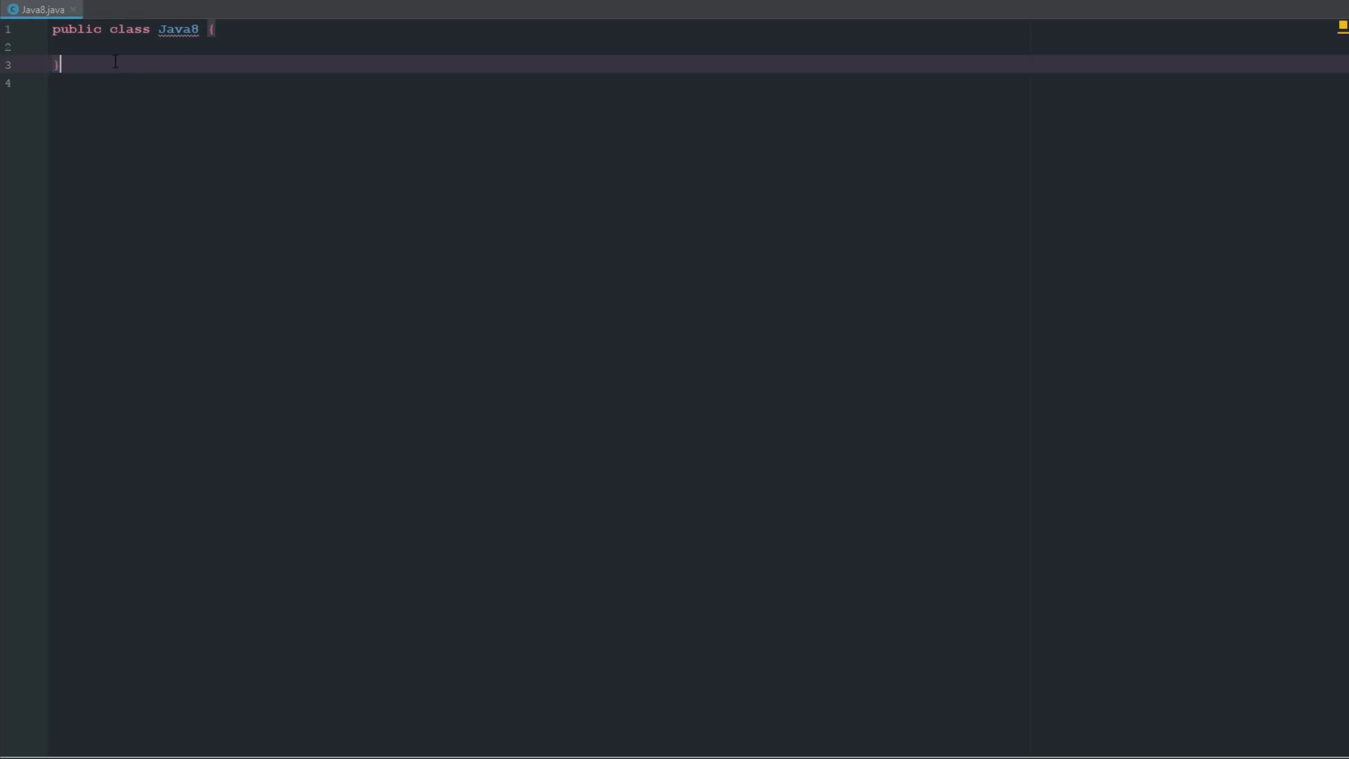
Draft a 'public class dog (){' snippet with a cat() call on a new line.
{"action": "key", "text": "enter"}
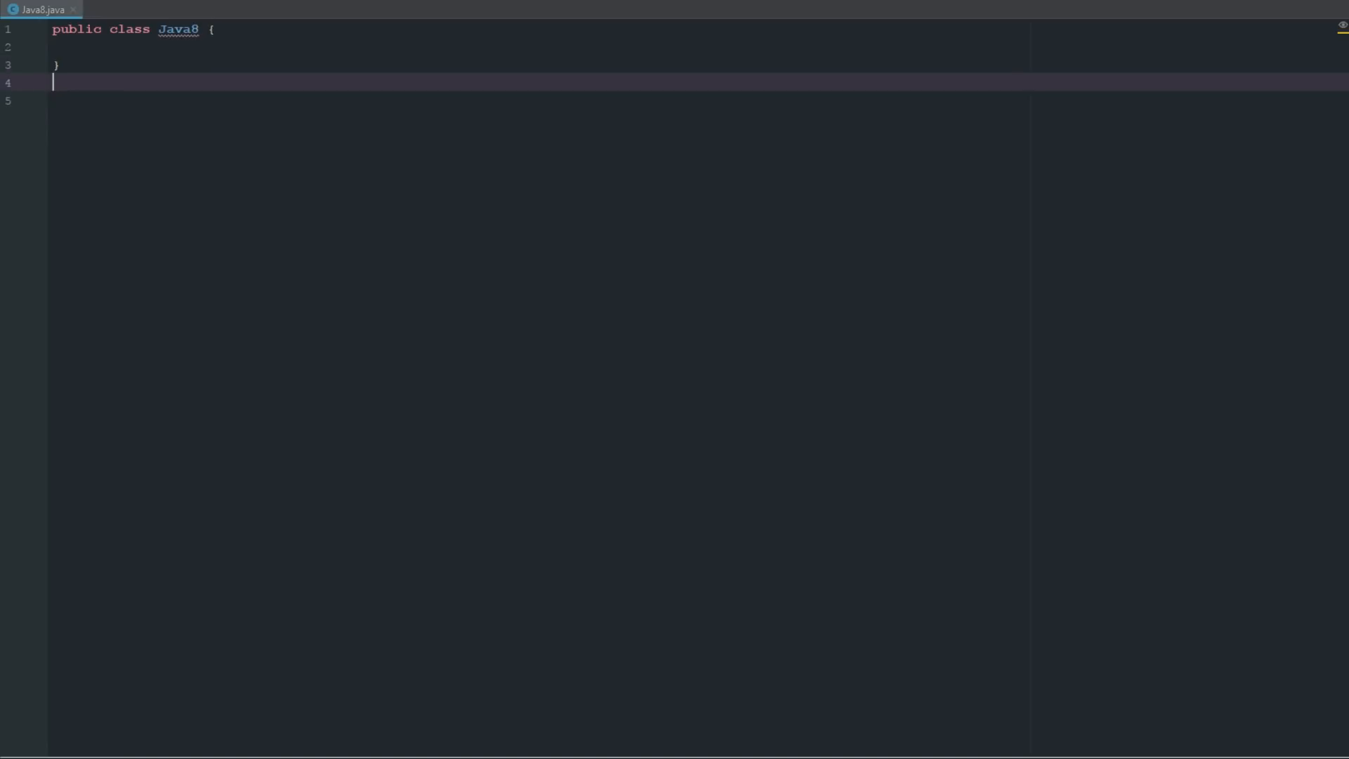
{"action": "type", "text": "public c"}
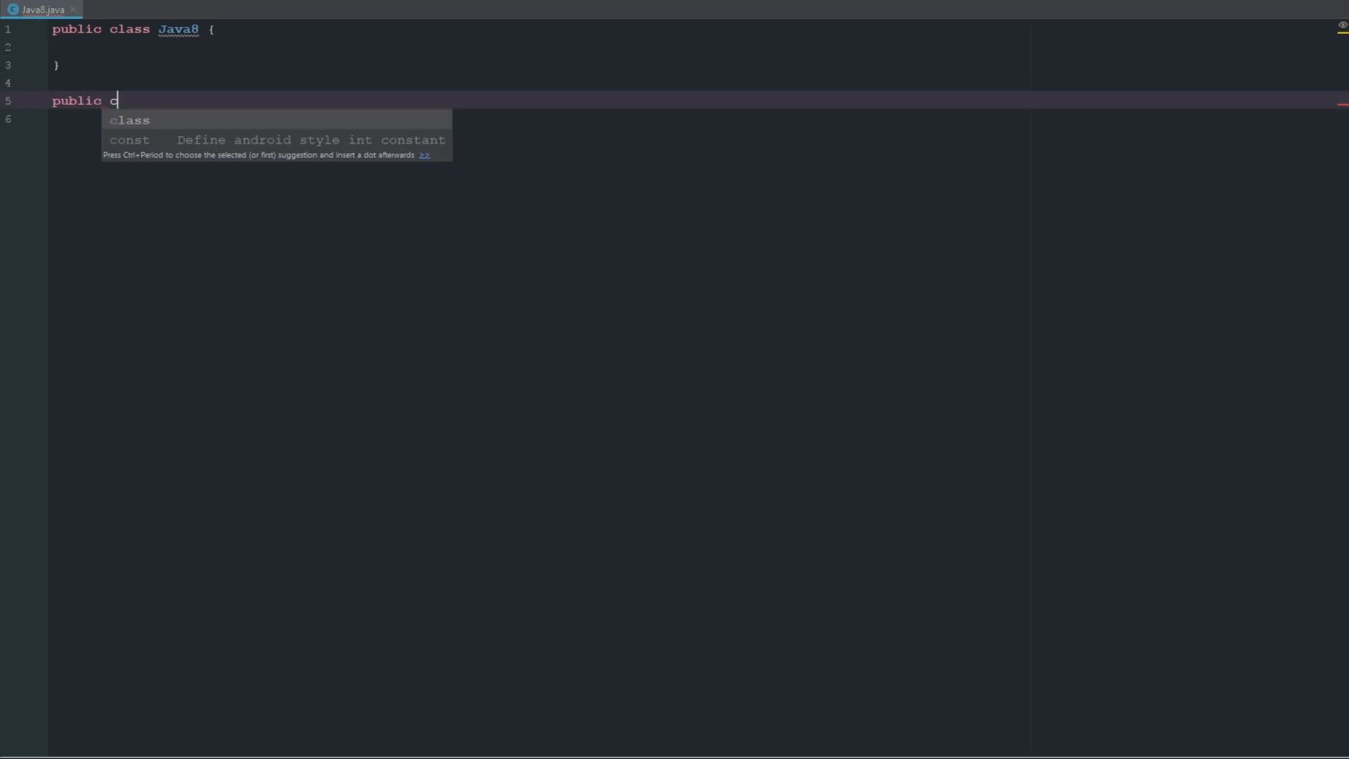
{"action": "type", "text": "lass dog ()"}
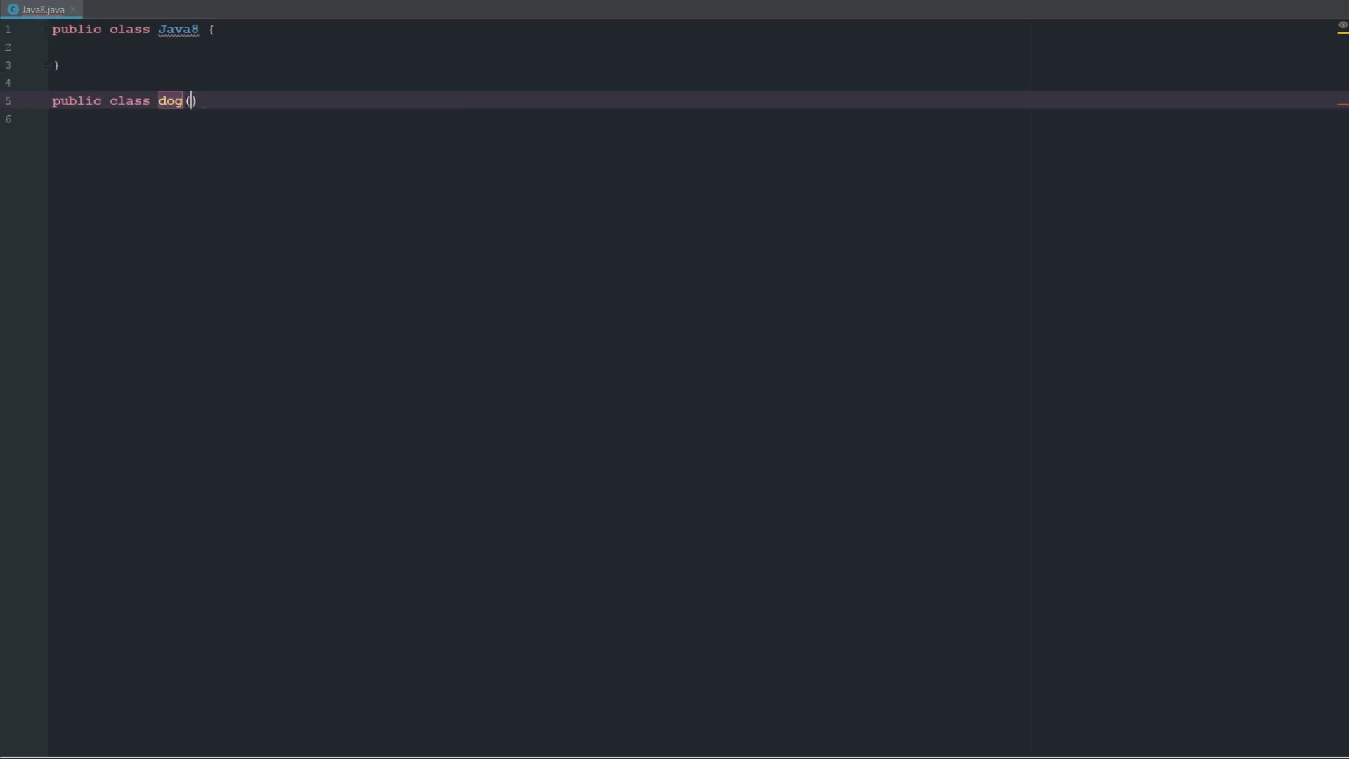
{"action": "type", "text": "{"}
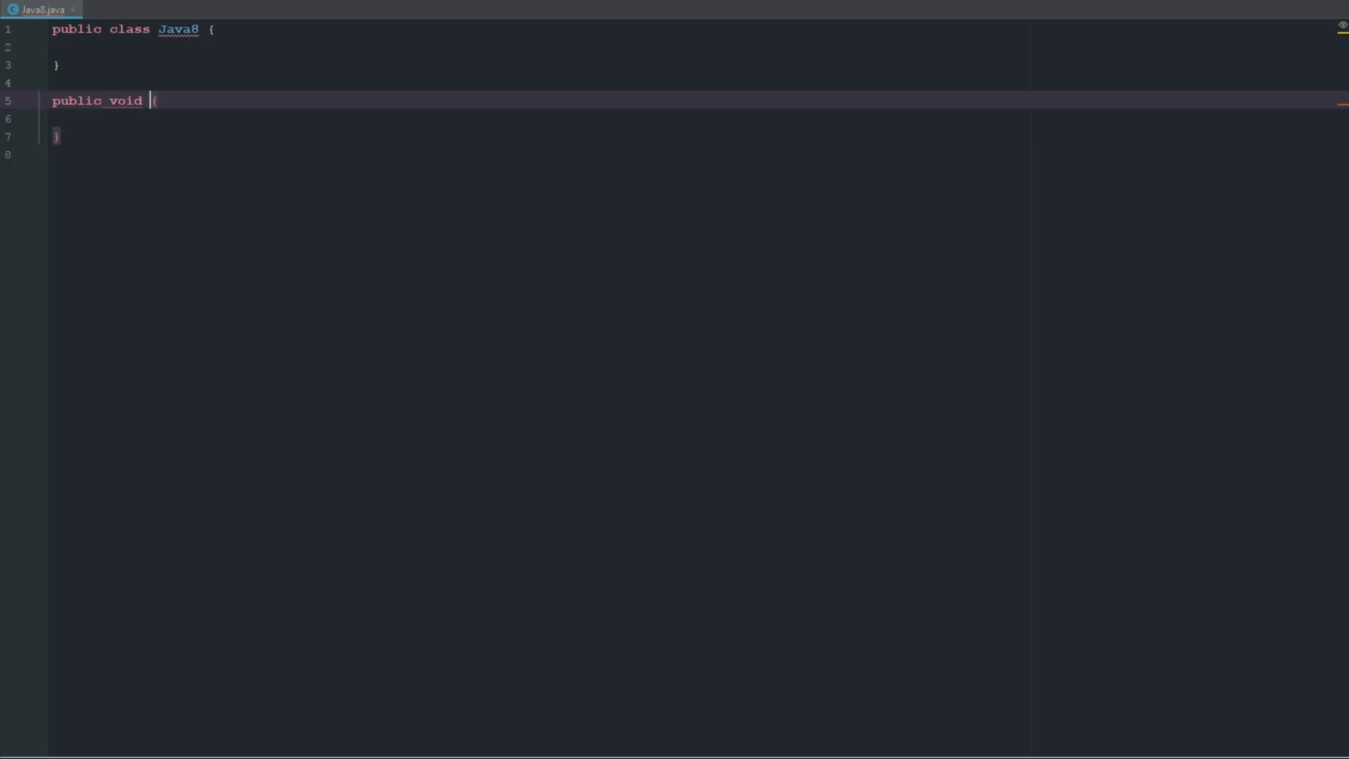
{"action": "type", "text": "cat()"}
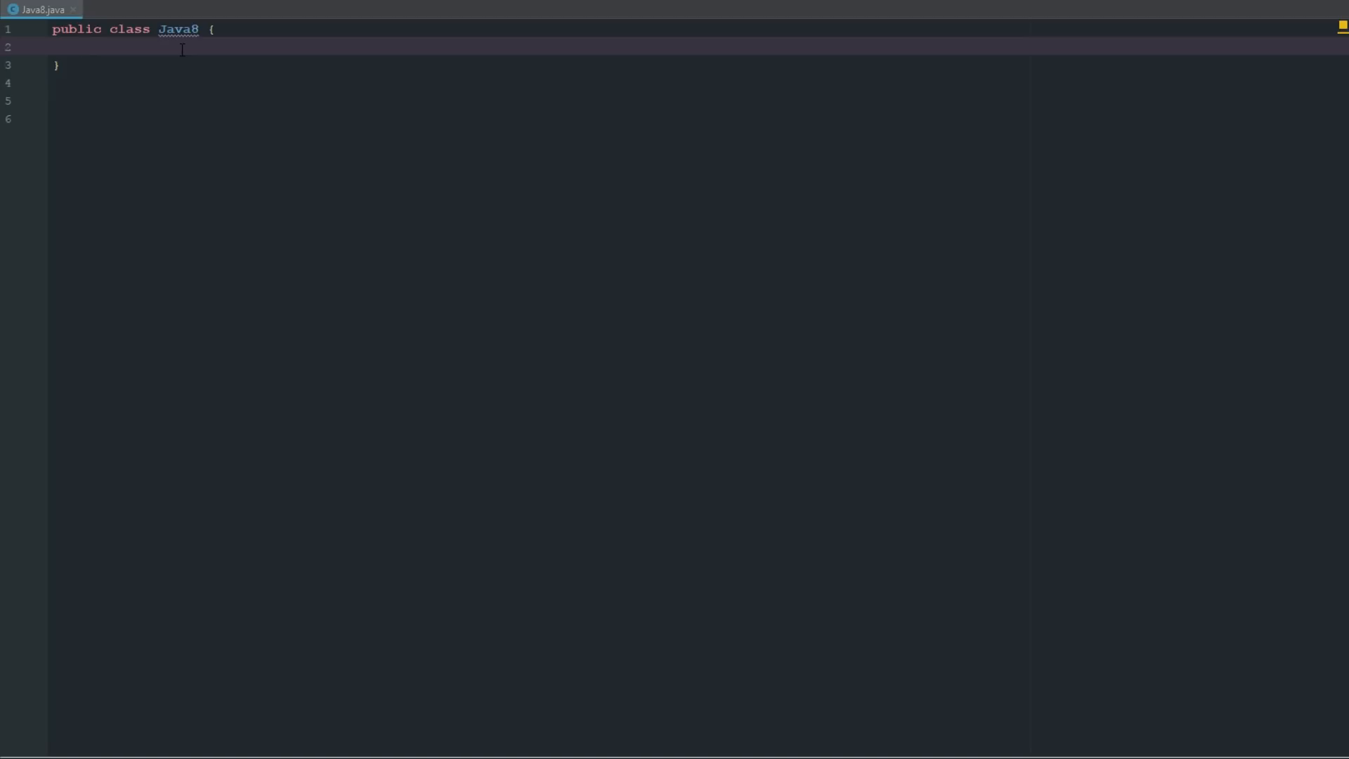
Write the method signature public void main(Str...) with its opening brace inside Java8.
{"action": "type", "text": "public"}
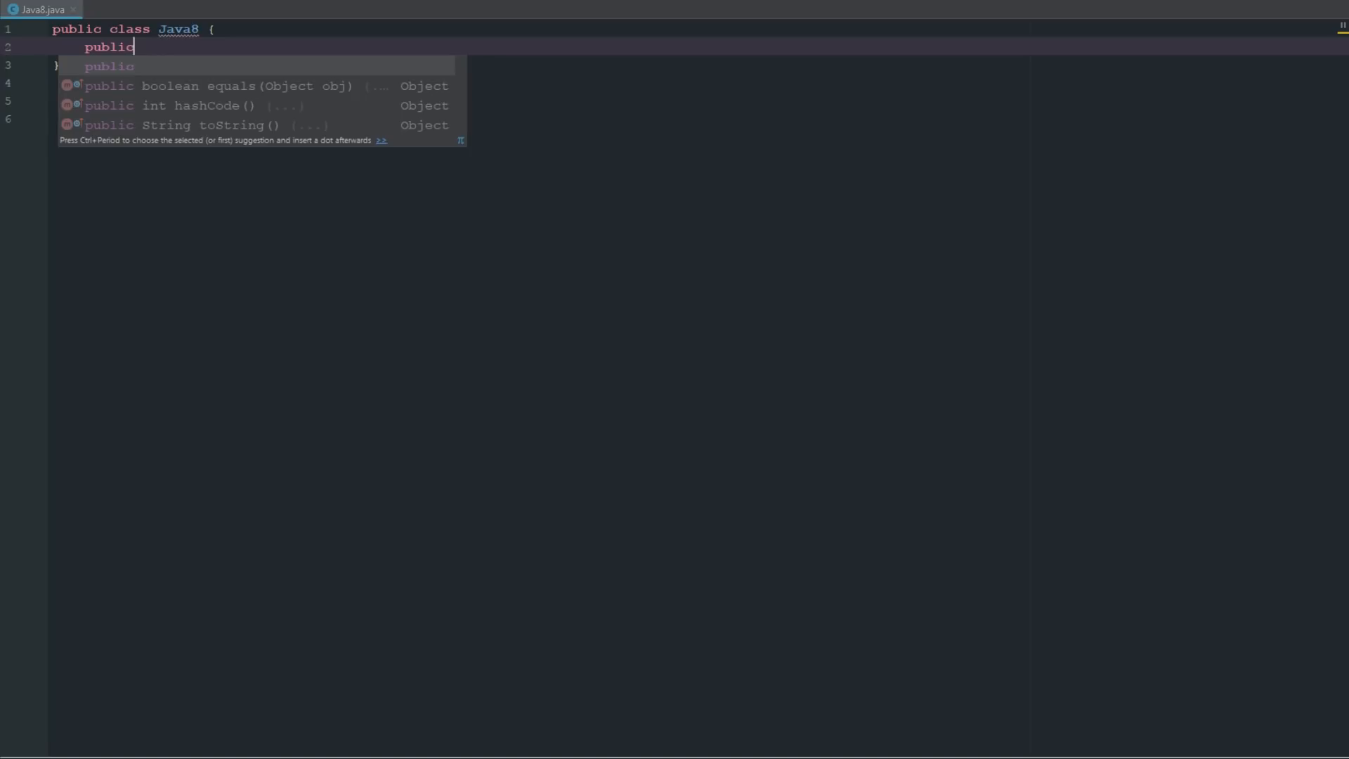
{"action": "key", "text": "Escape"}
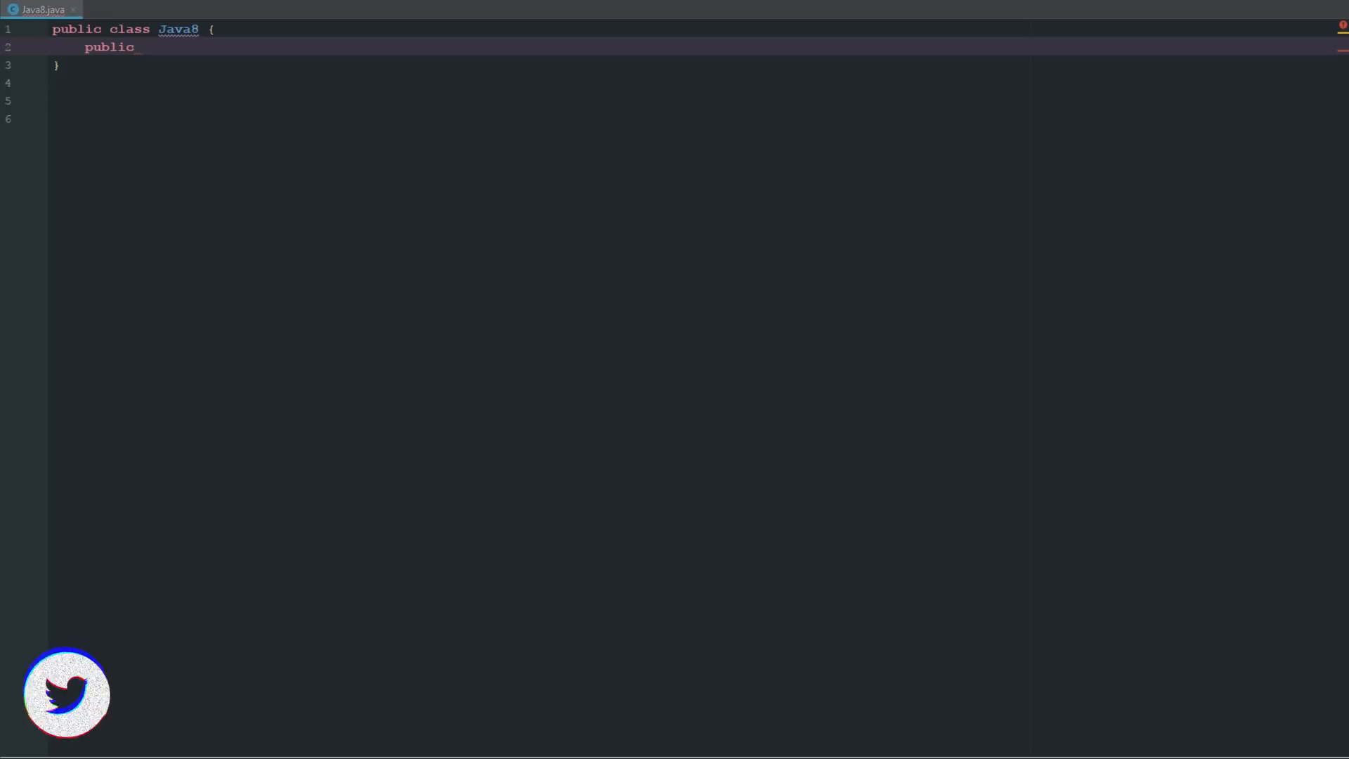
{"action": "type", "text": "void"}
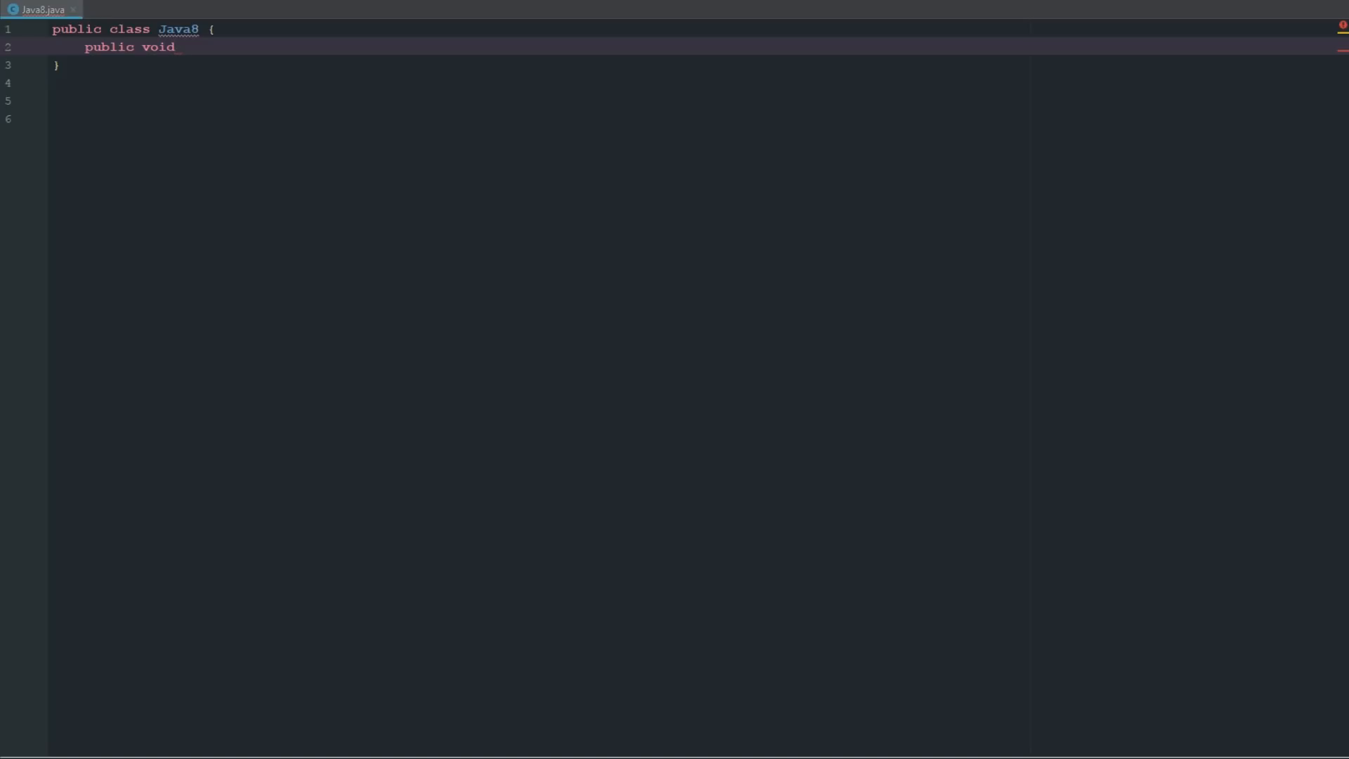
{"action": "type", "text": "main"}
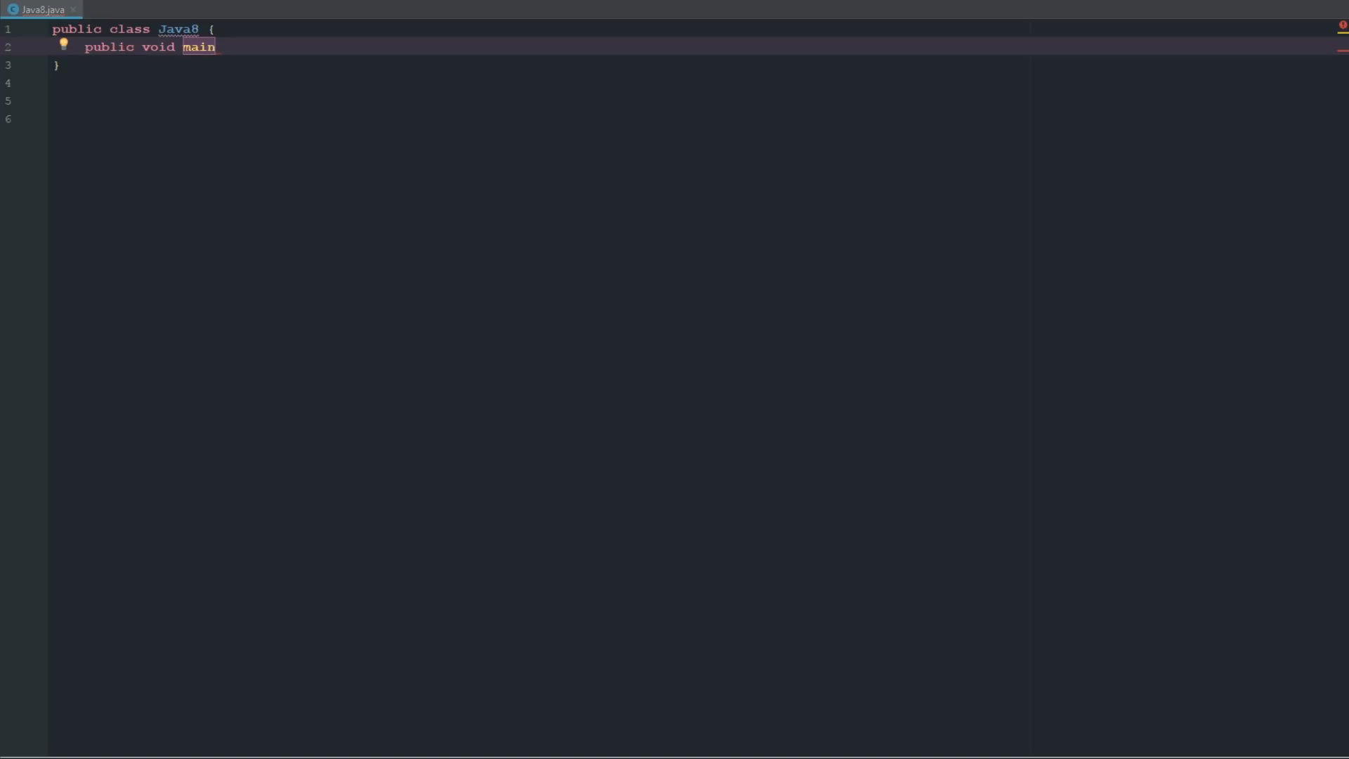
{"action": "type", "text": "()"}
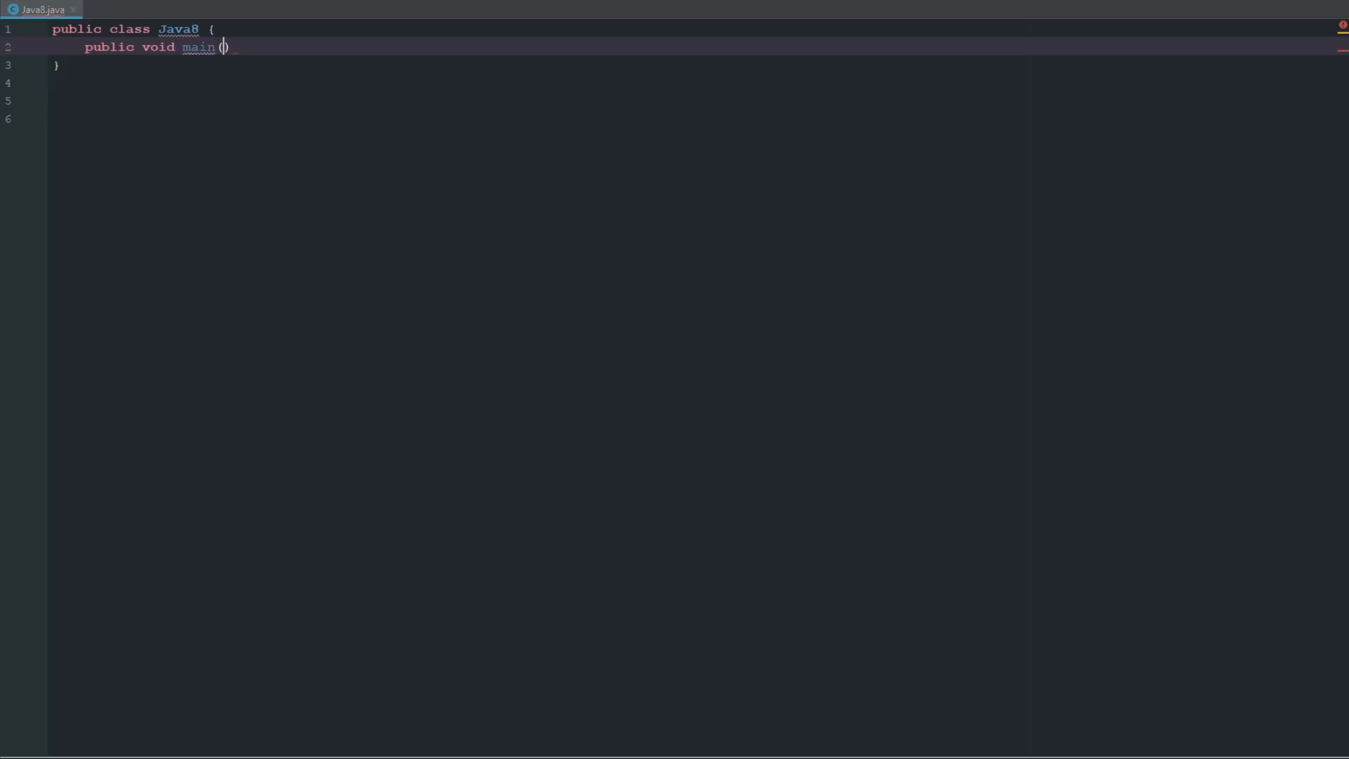
{"action": "type", "text": "String args["}
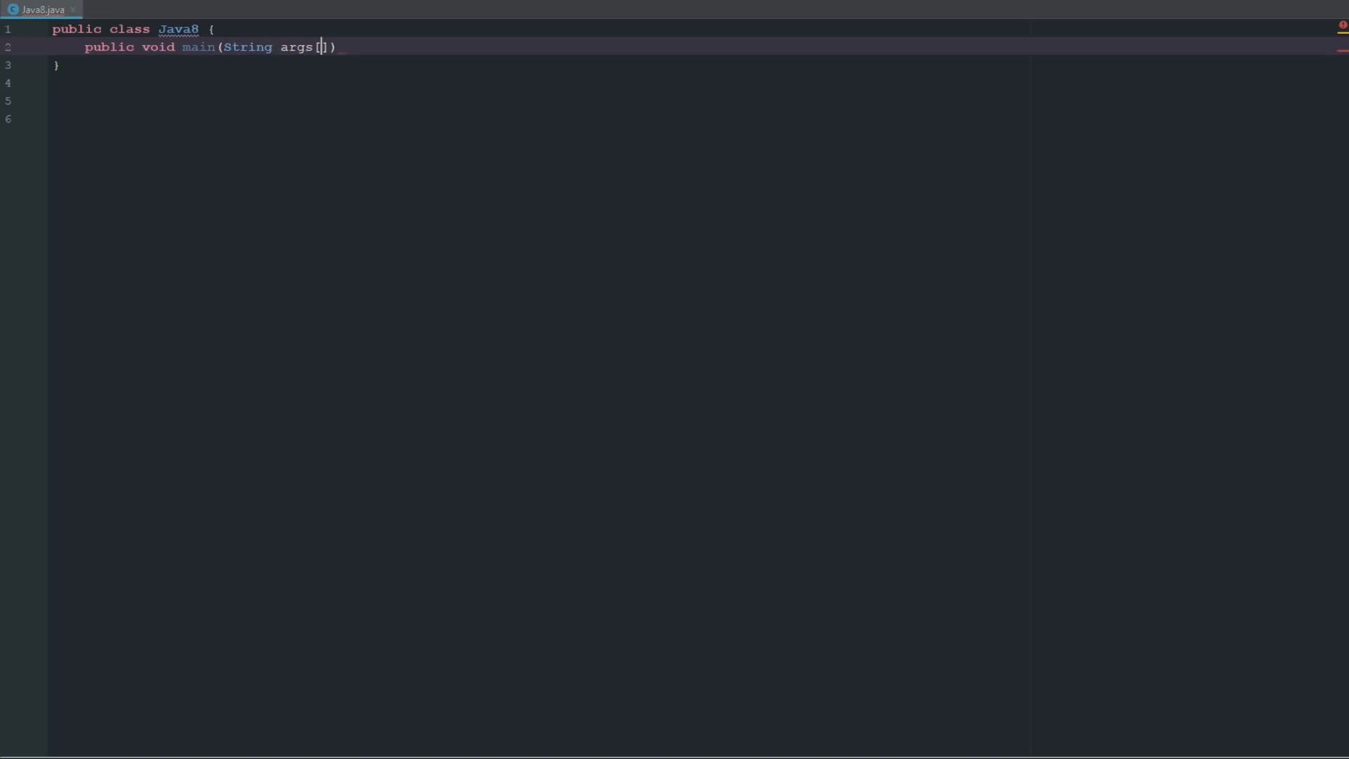
{"action": "type", "text": "{"}
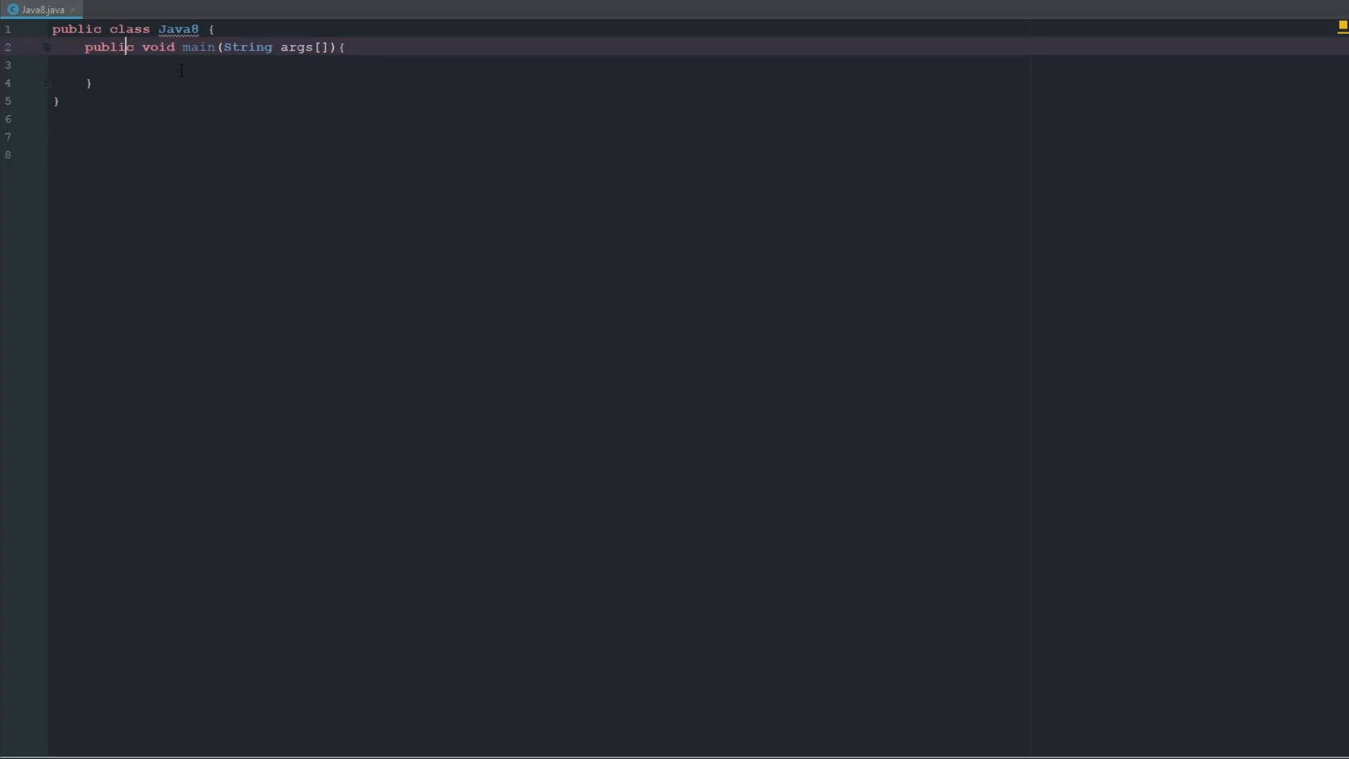
Complete the args[] parameter, attempt a run that cannot find Java8Main, and begin adding static.
{"action": "left_click", "coordinate": [324, 47]}
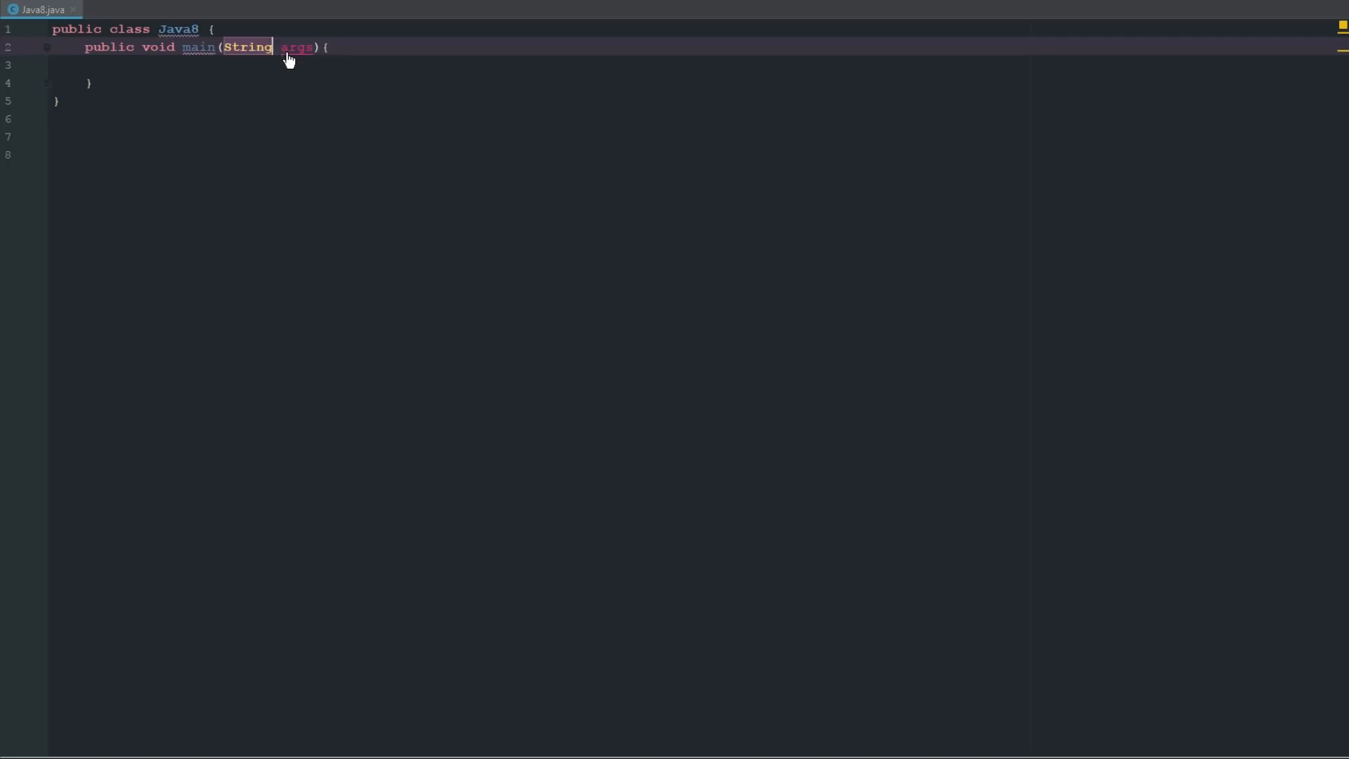
{"action": "type", "text": "[]"}
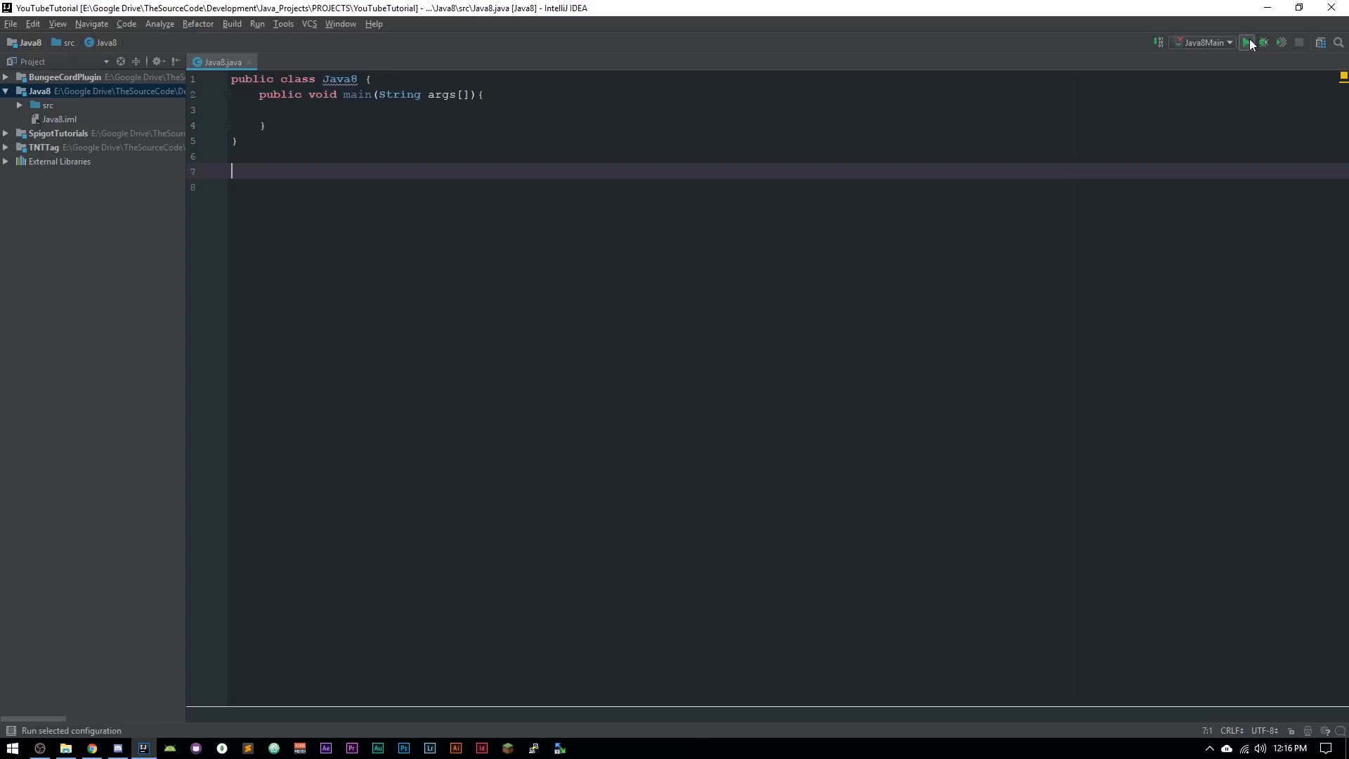
{"action": "left_click", "coordinate": [1246, 42]}
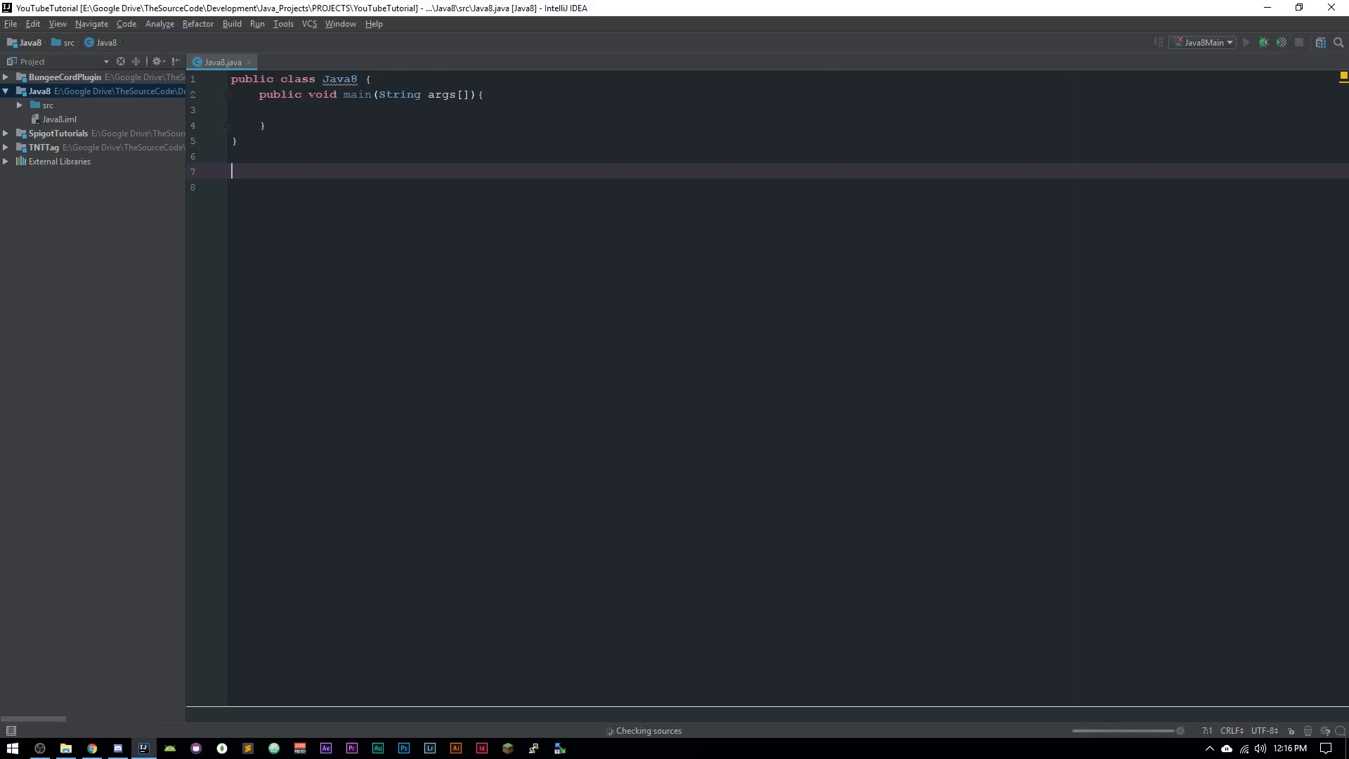
{"action": "type", "text": "stat"}
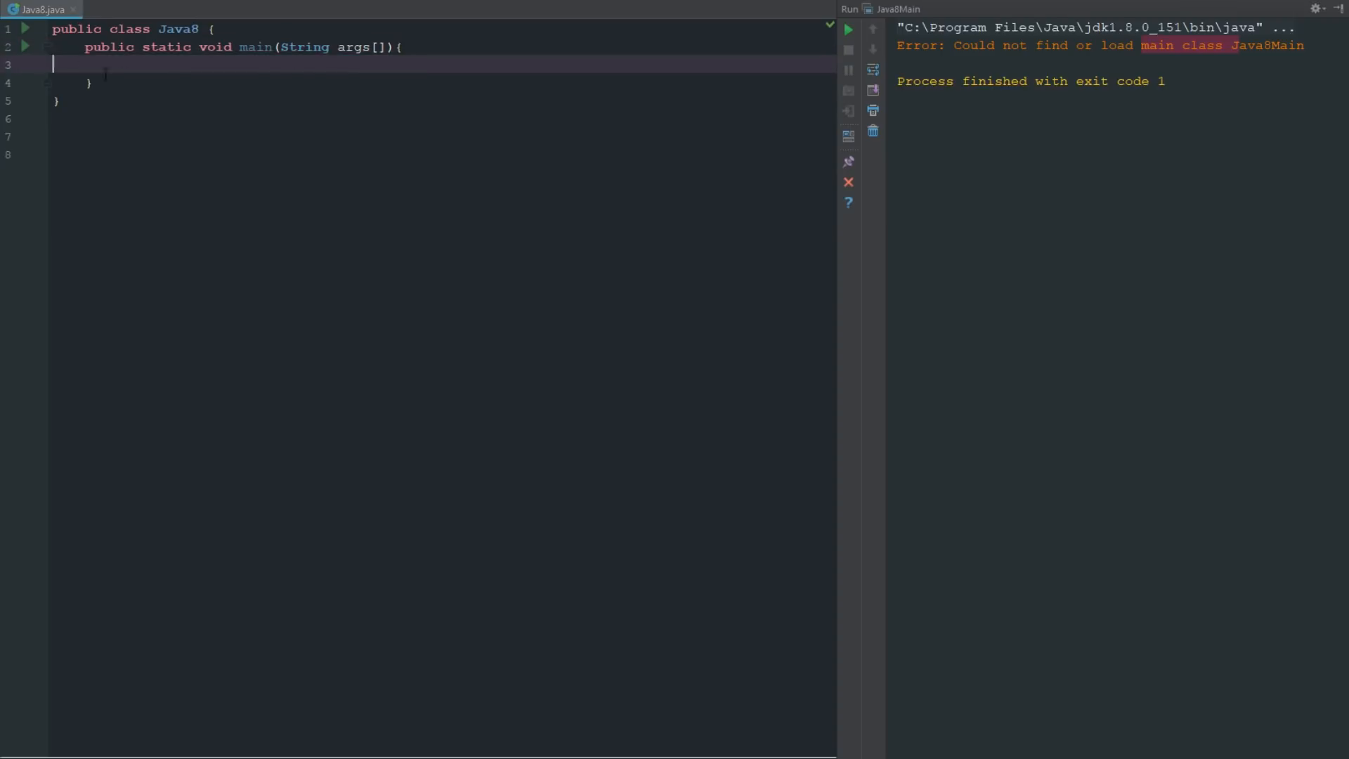
Run Java8 from the gutter arrow to exit code 0 and start typing S in main.
{"action": "left_click", "coordinate": [25, 47]}
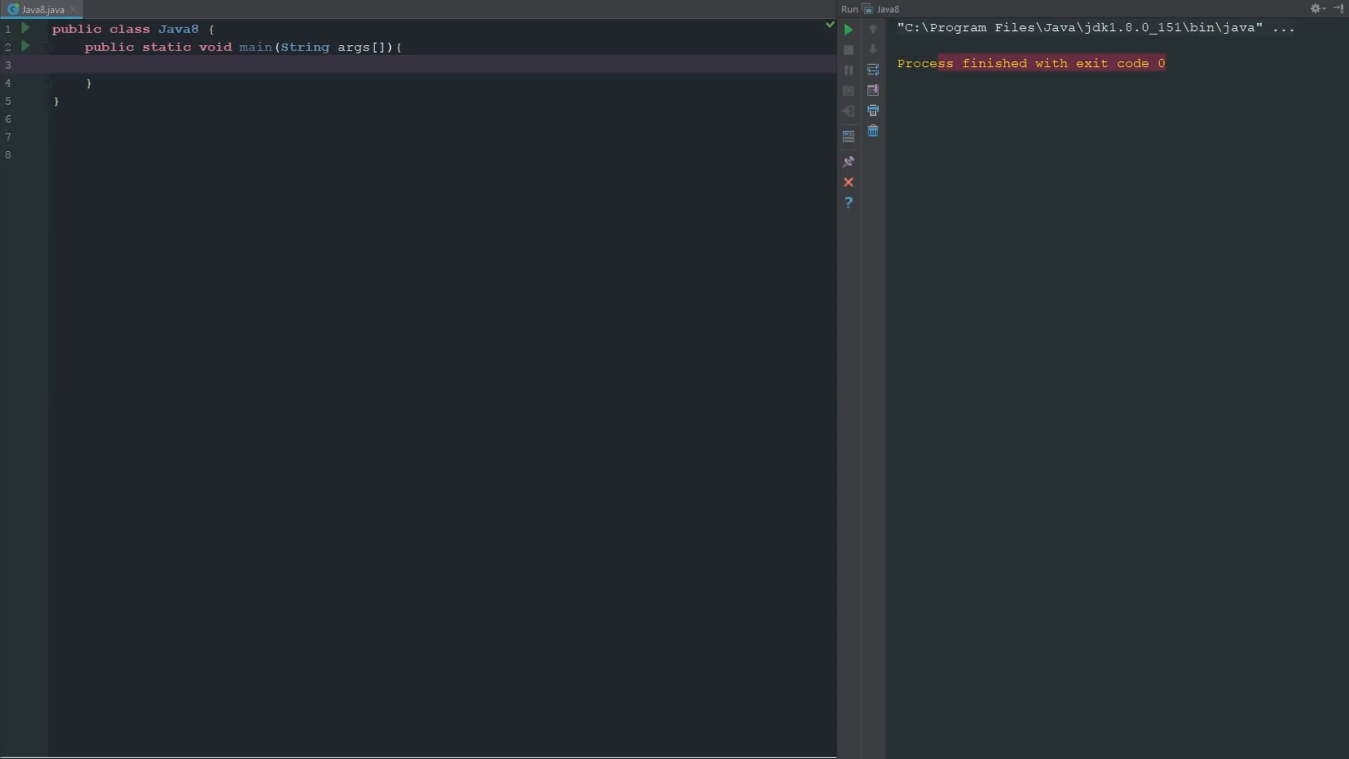
{"action": "type", "text": "S"}
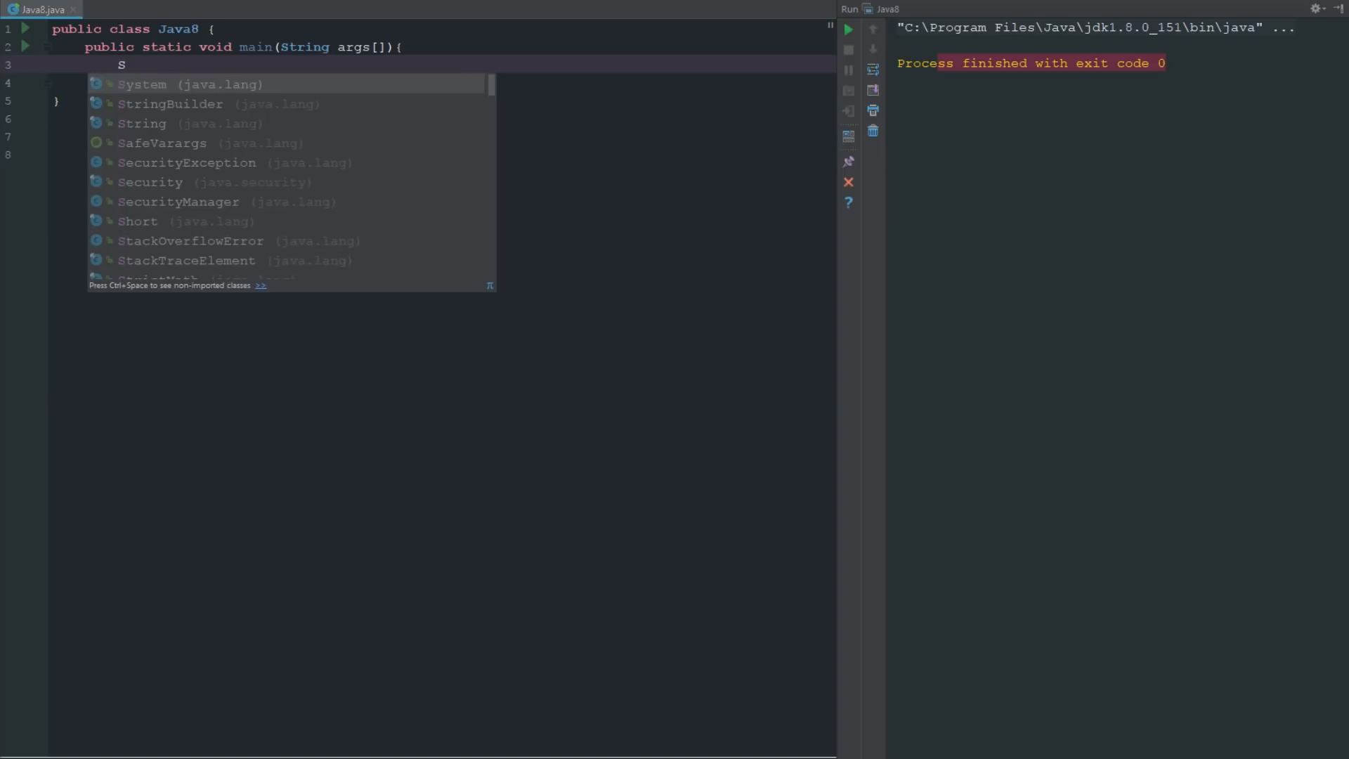
Make main call System.out.println("Hello Youtube!") and rerun so the greeting prints.
{"action": "type", "text": "ystem."}
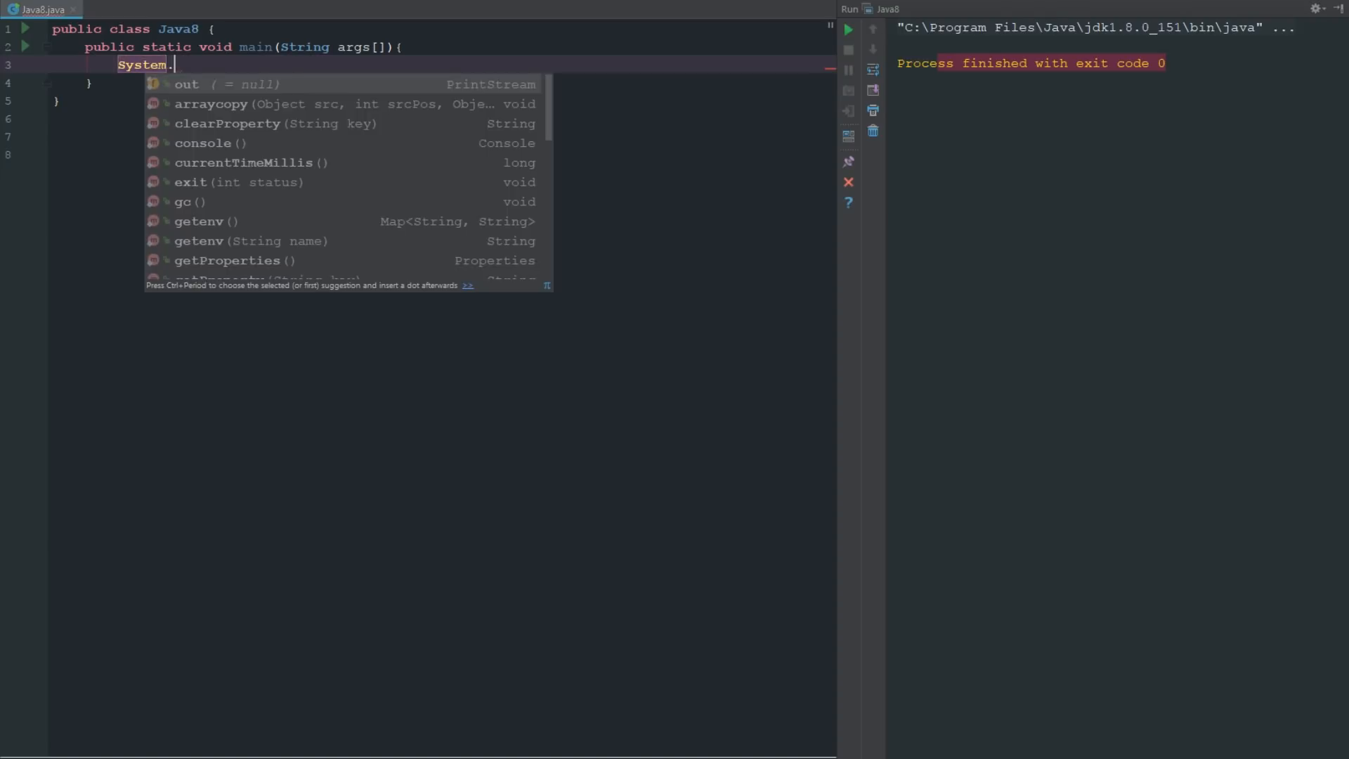
{"action": "type", "text": "out.println();"}
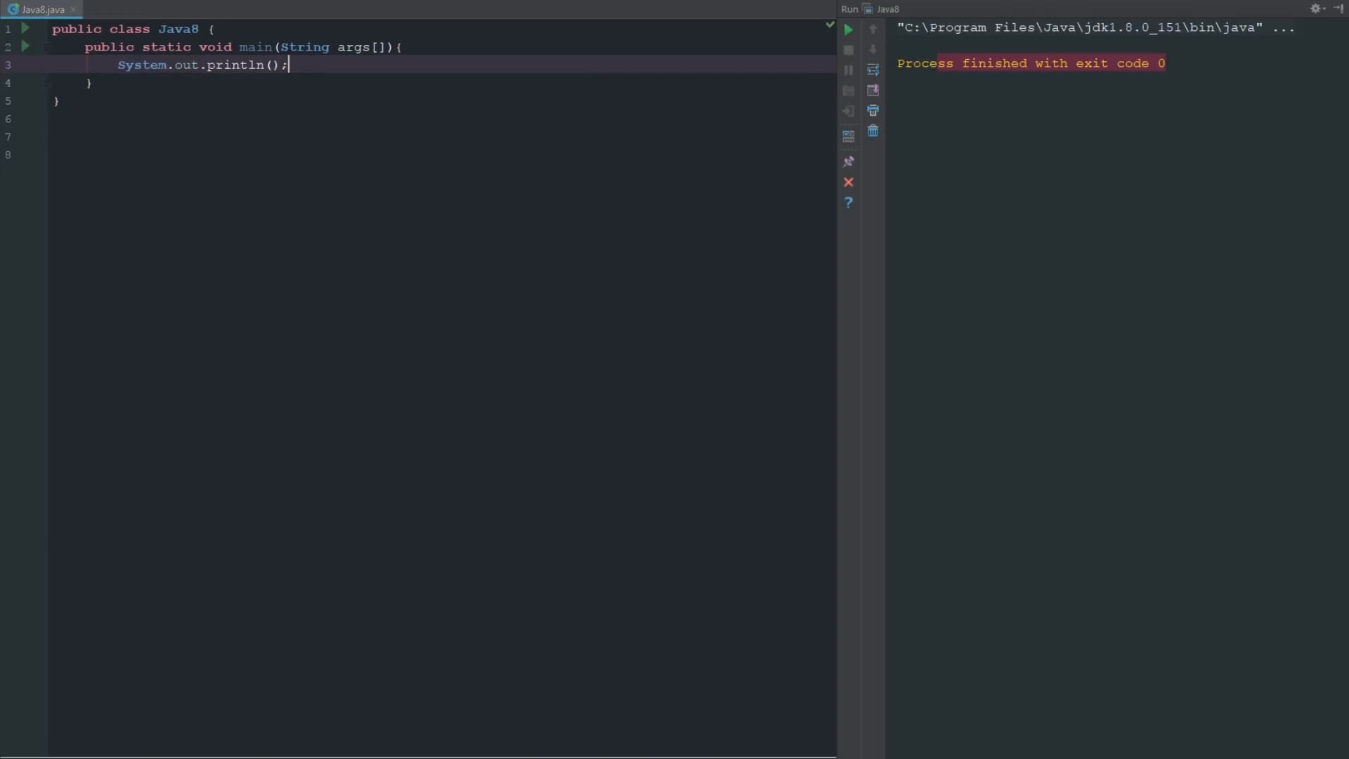
{"action": "left_click", "coordinate": [274, 64]}
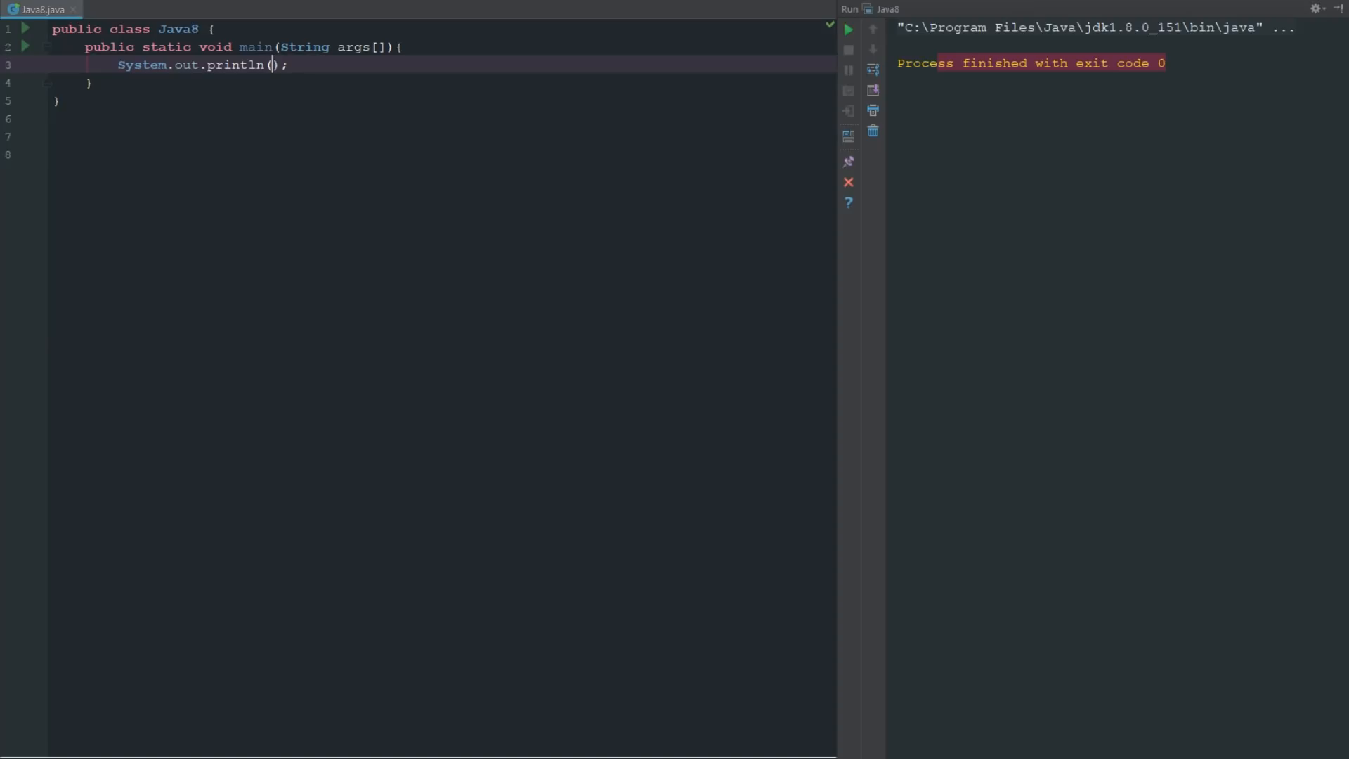
{"action": "type", "text": "121"}
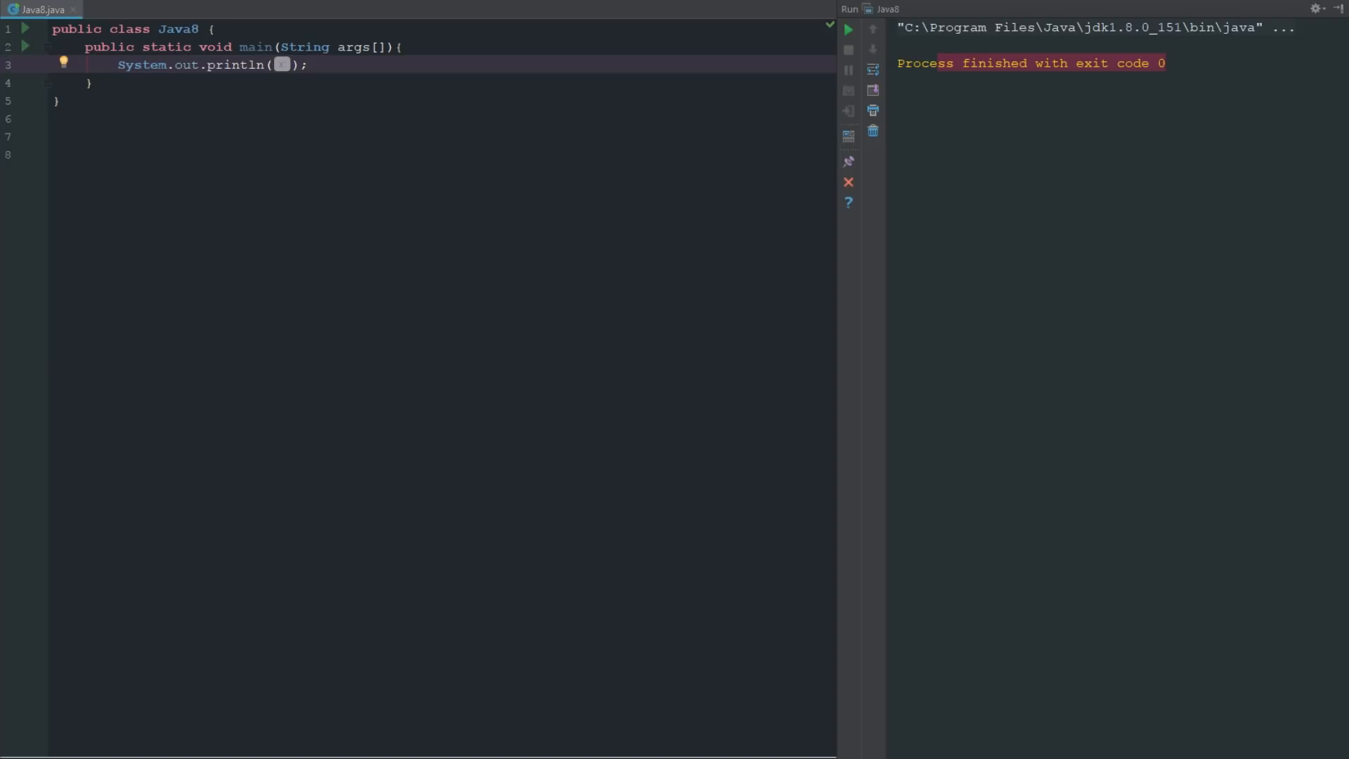
{"action": "type", "text": "\"\""}
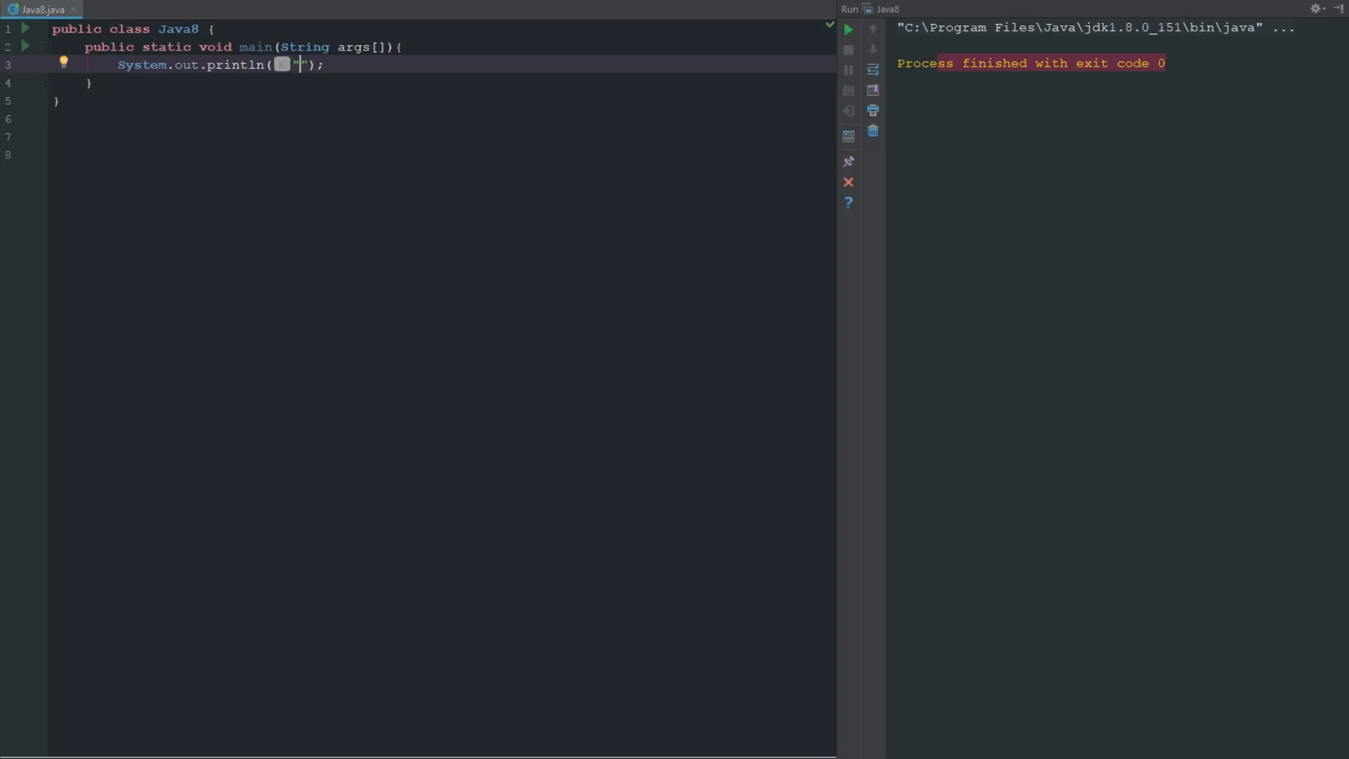
{"action": "type", "text": "H"}
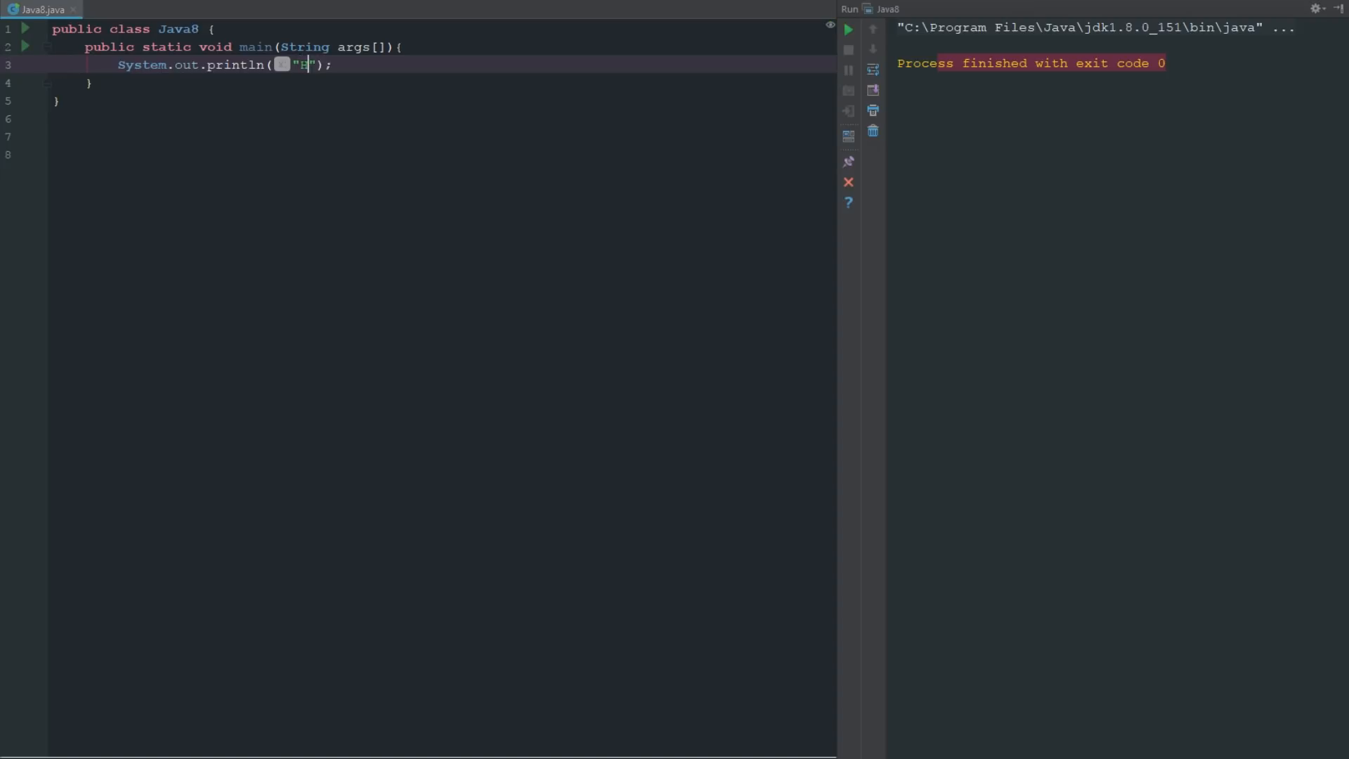
{"action": "type", "text": "ello"}
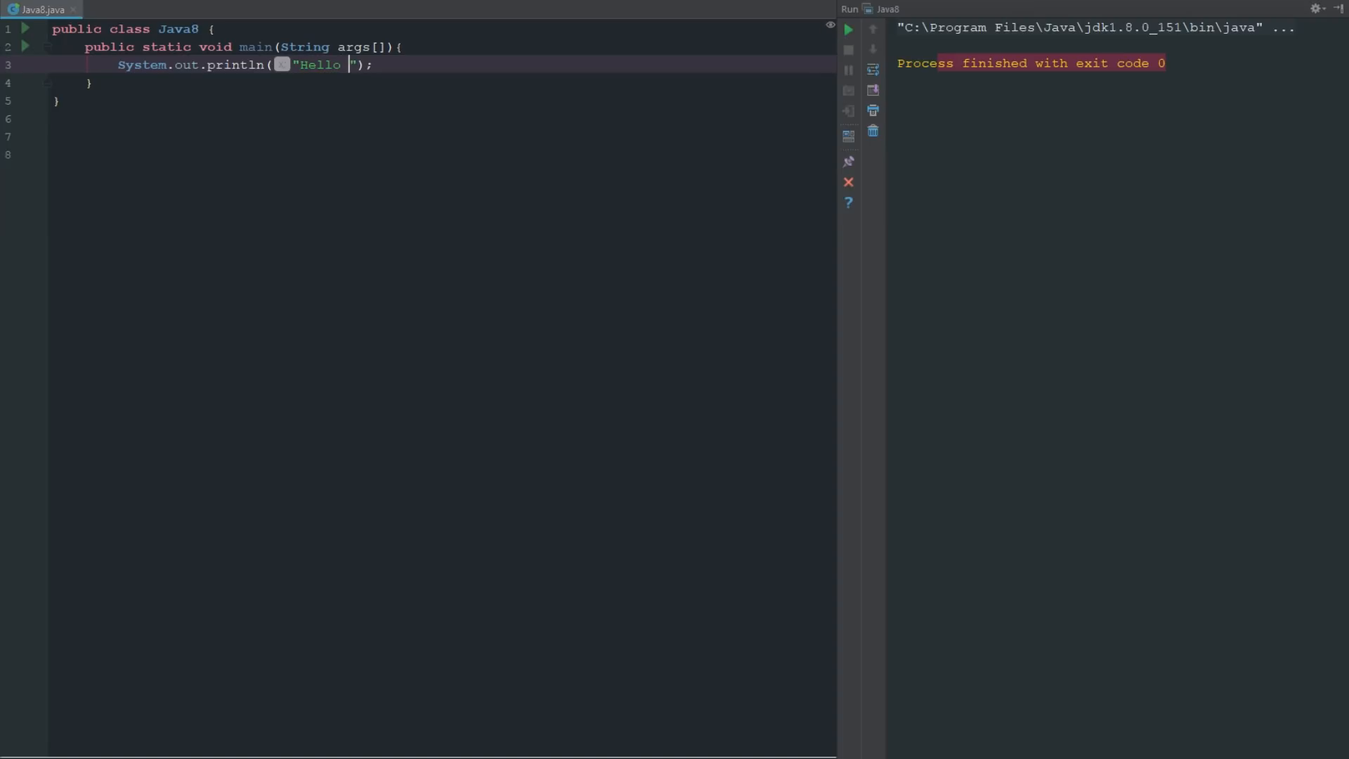
{"action": "type", "text": "Youtube!"}
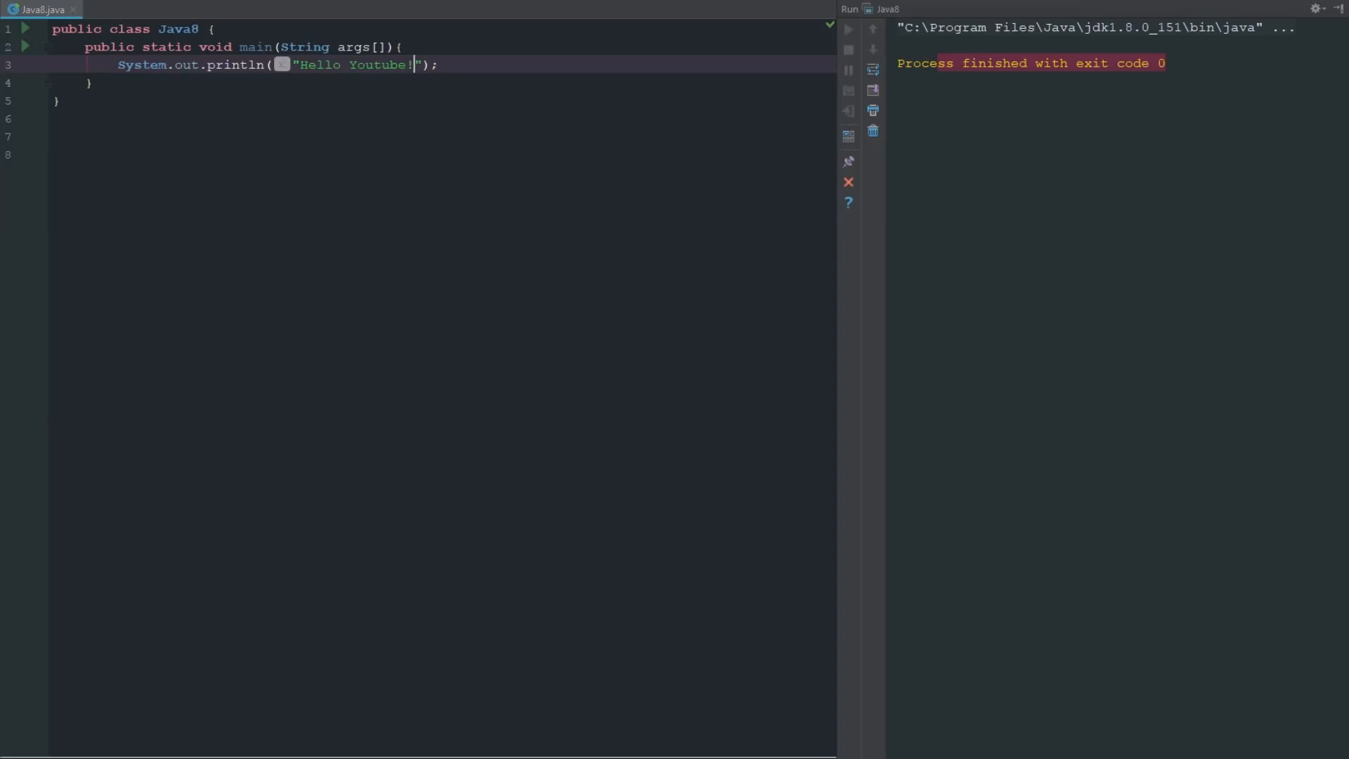
{"action": "left_click", "coordinate": [847, 29]}
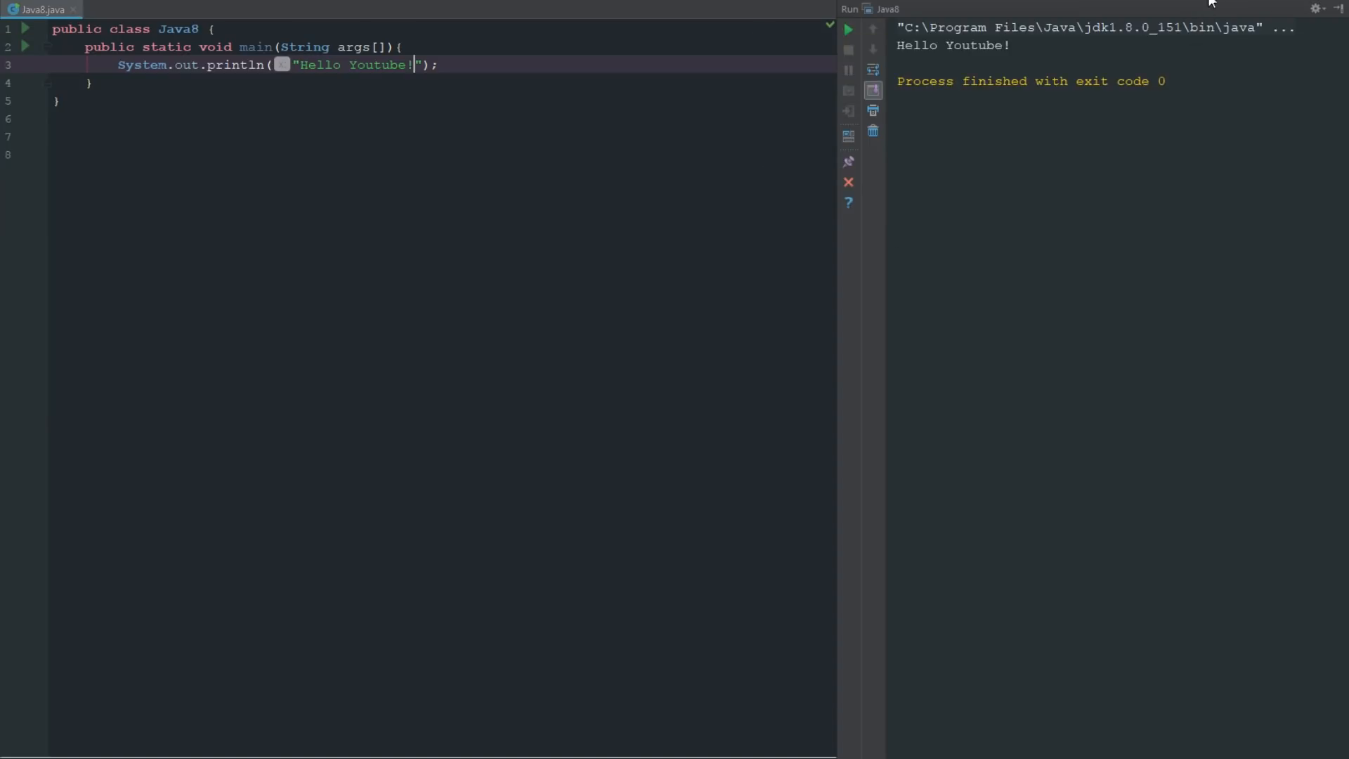